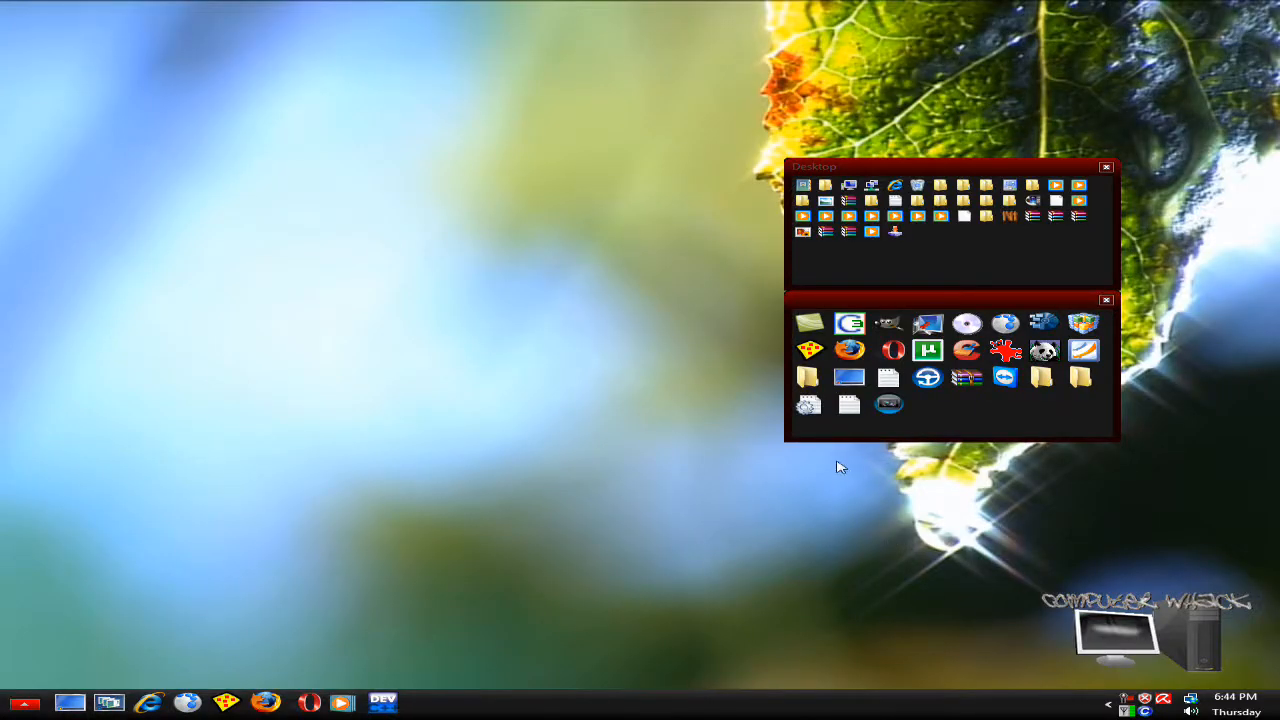
pyautogui.moveTo(848, 442)
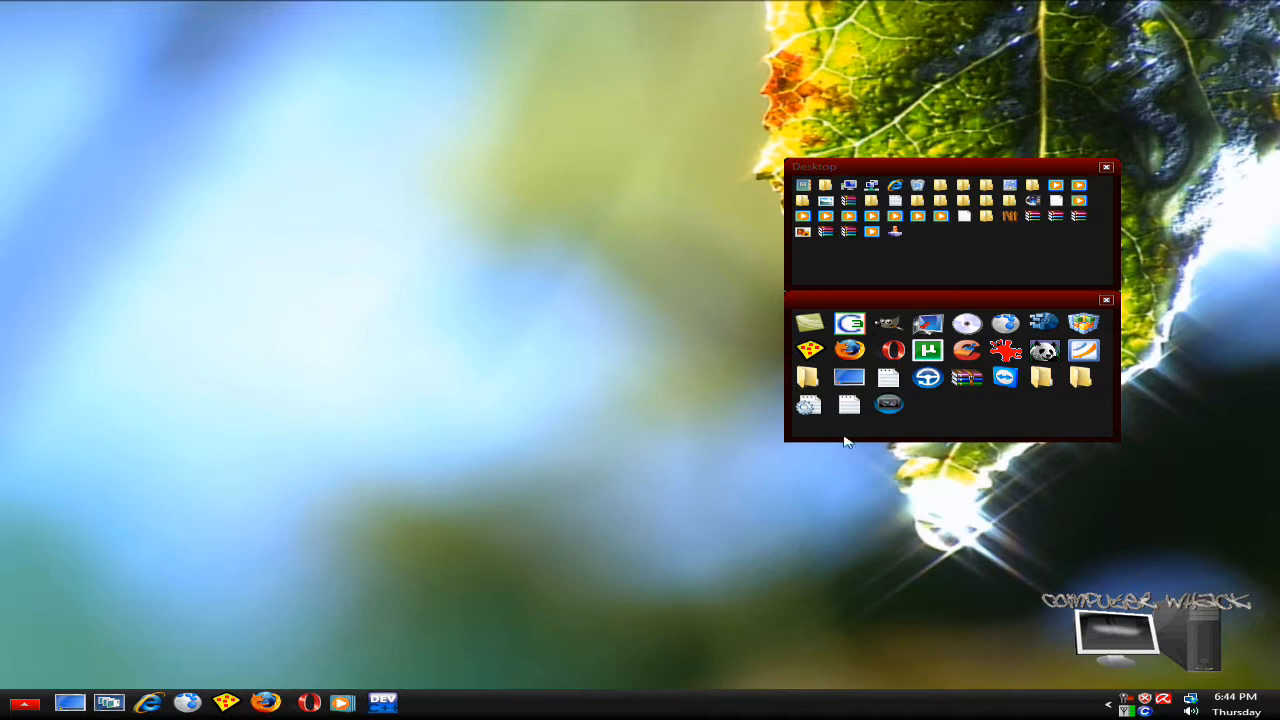
pyautogui.moveTo(658, 576)
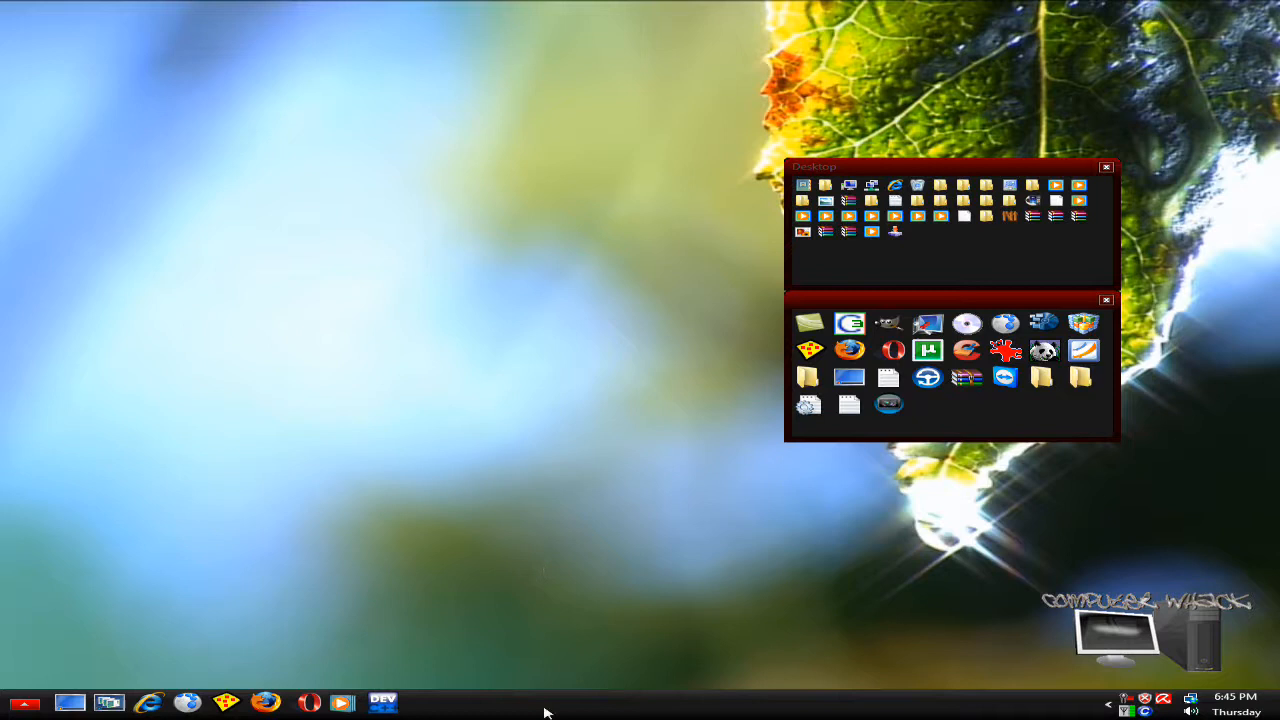
pyautogui.moveTo(694, 364)
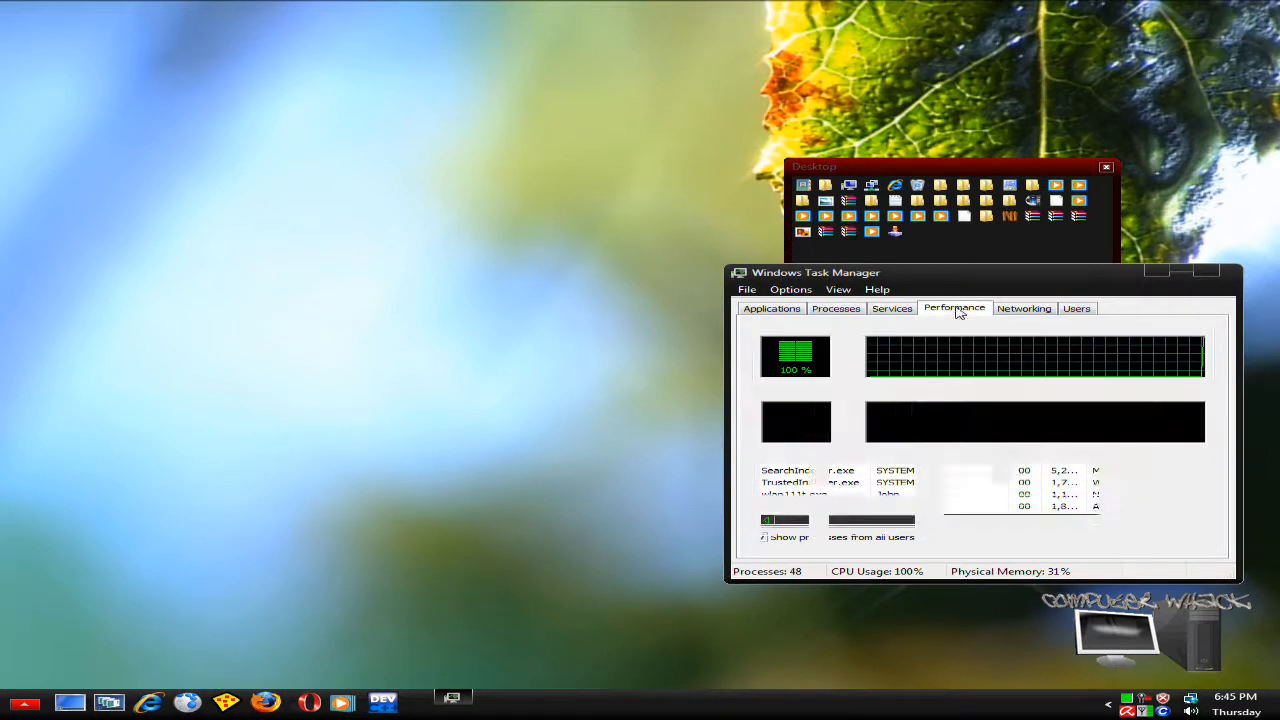
# Check the CPU and memory readings on Performance, then close Task Manager.
pyautogui.click(954, 308)
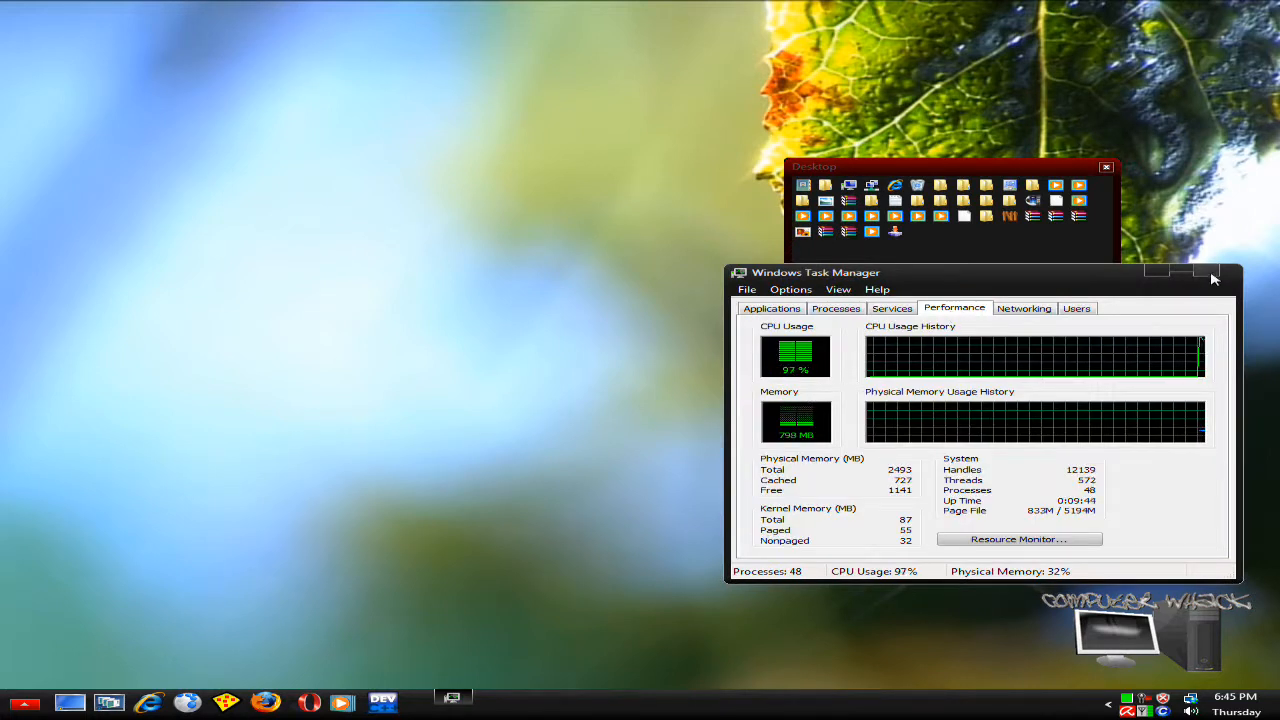
pyautogui.click(836, 308)
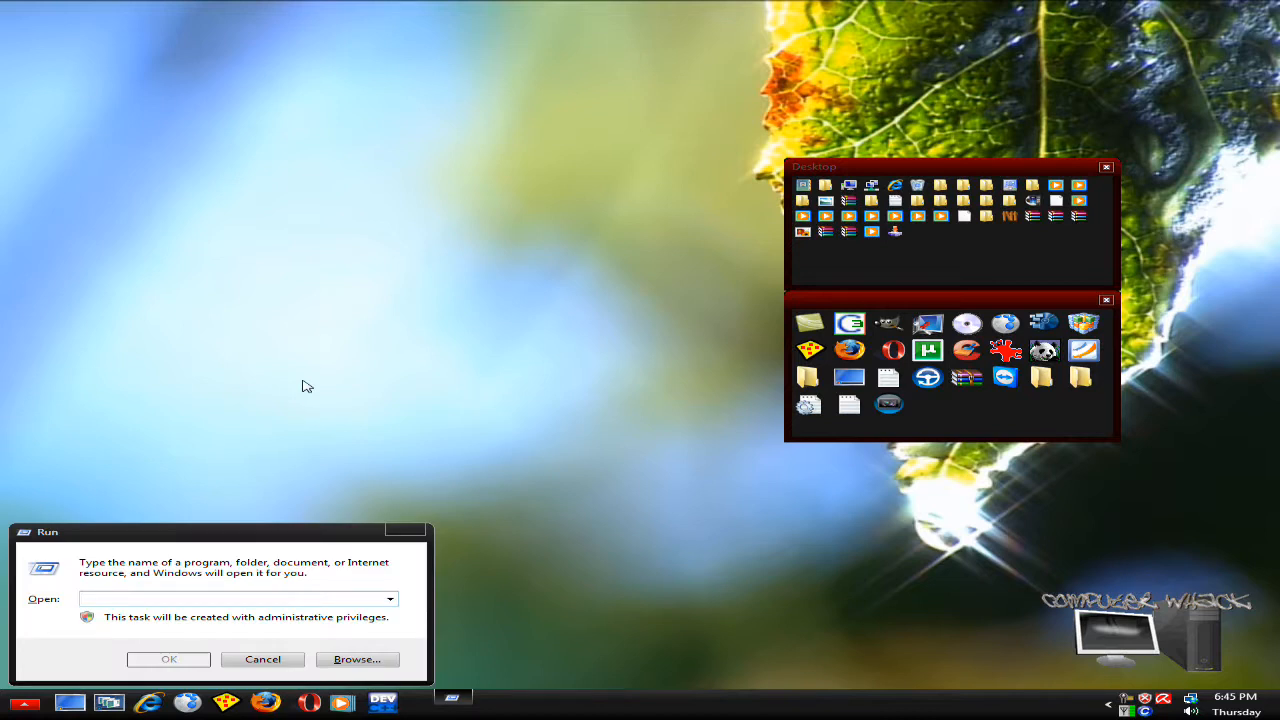
# Launch msconfig from Run and bring up the Boot tab's Advanced Options dialog.
pyautogui.write('msconfig')
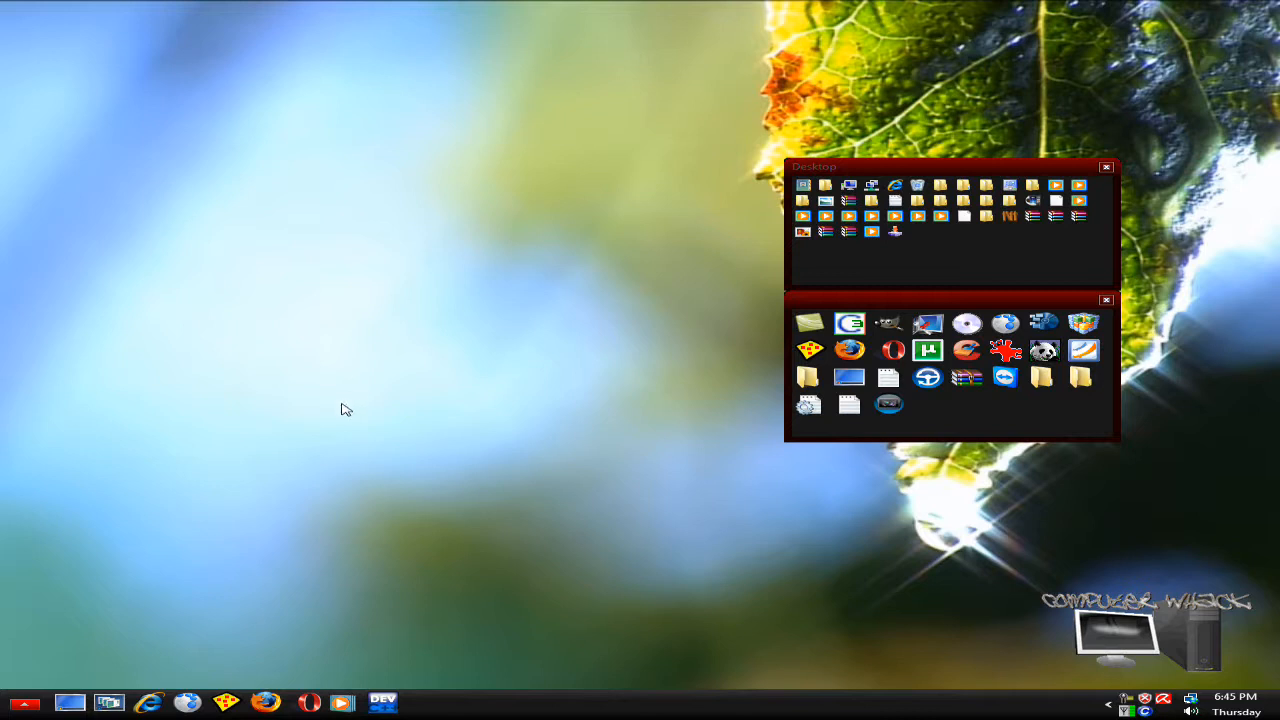
pyautogui.moveTo(392, 398)
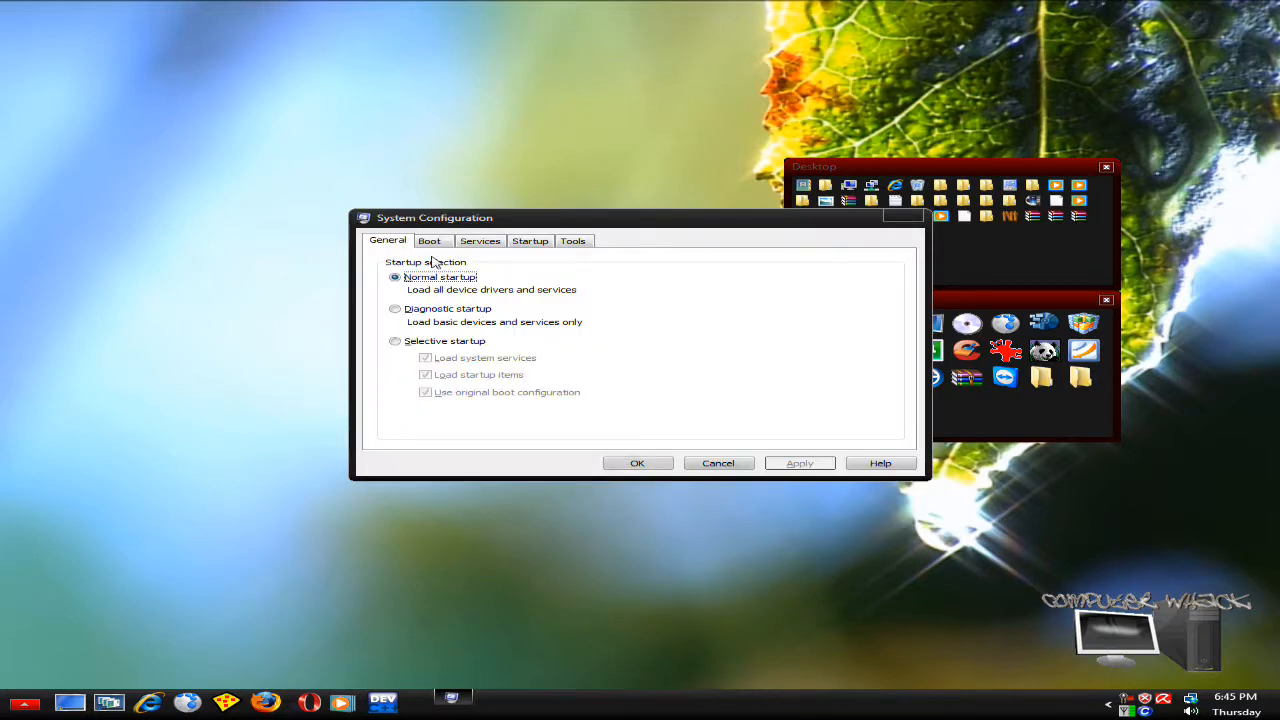
pyautogui.click(428, 240)
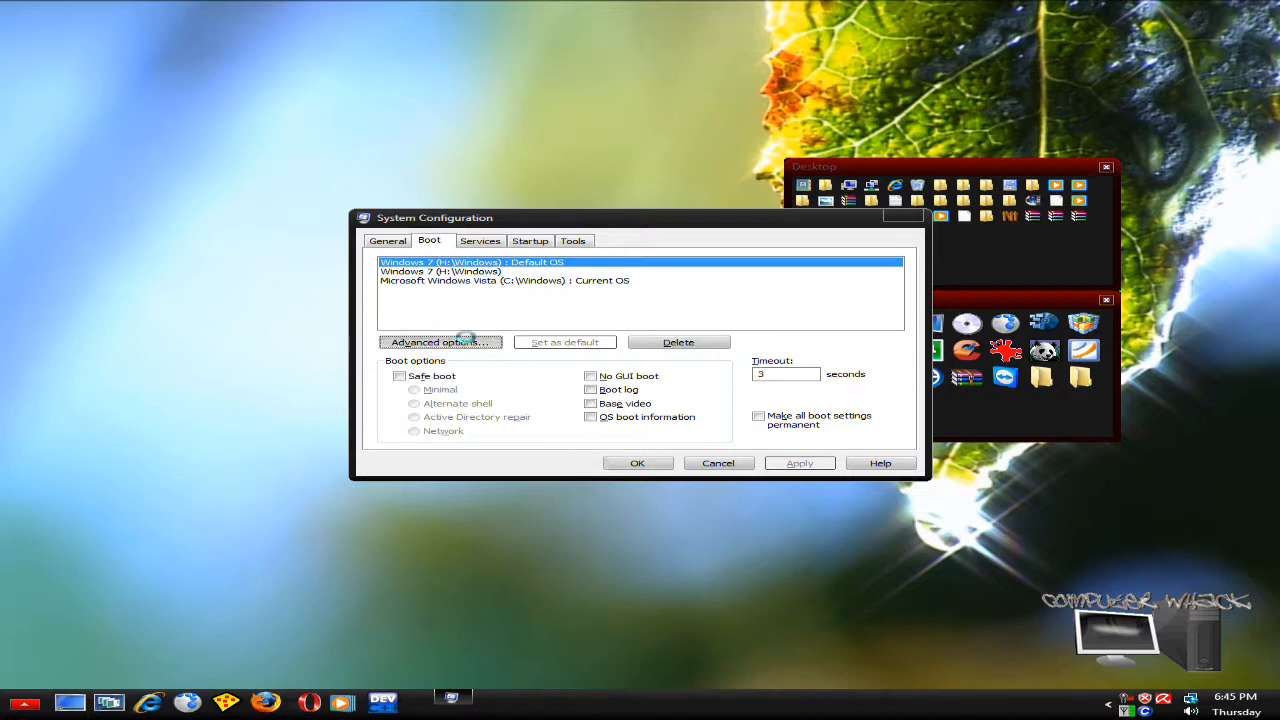
pyautogui.click(440, 342)
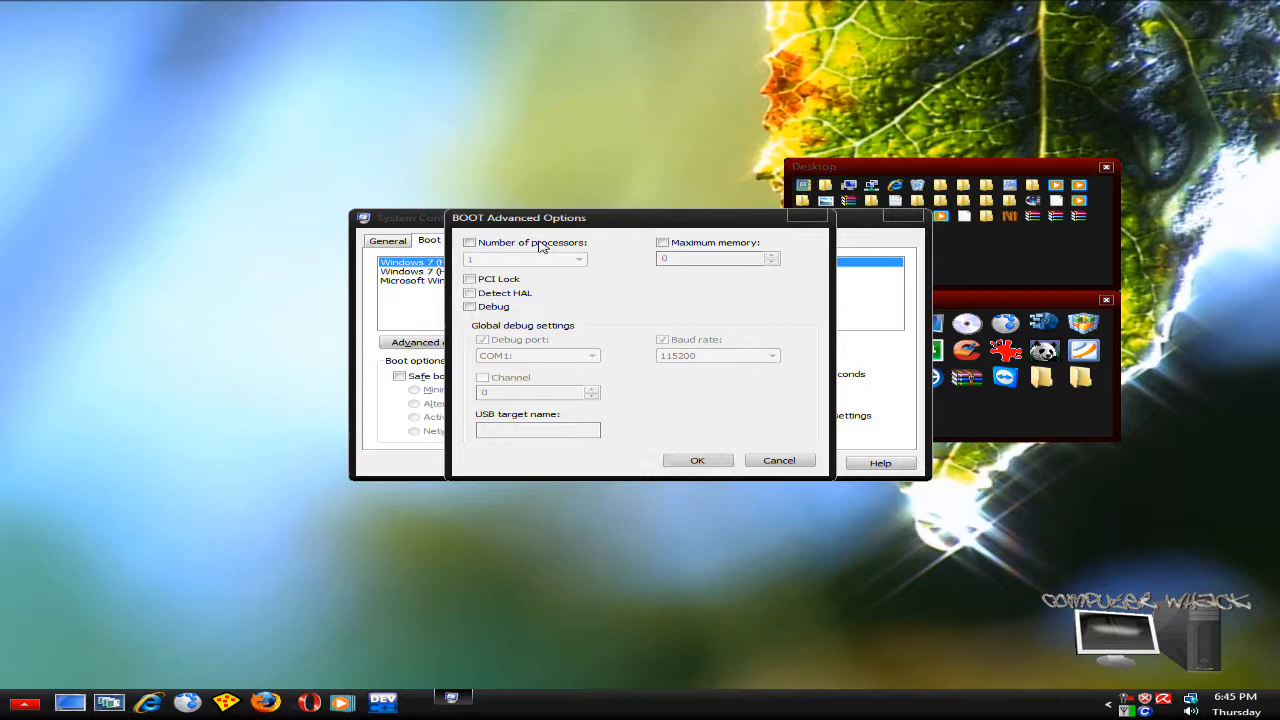
# Enable the Number of processors limit and choose a processor count for boot.
pyautogui.click(468, 242)
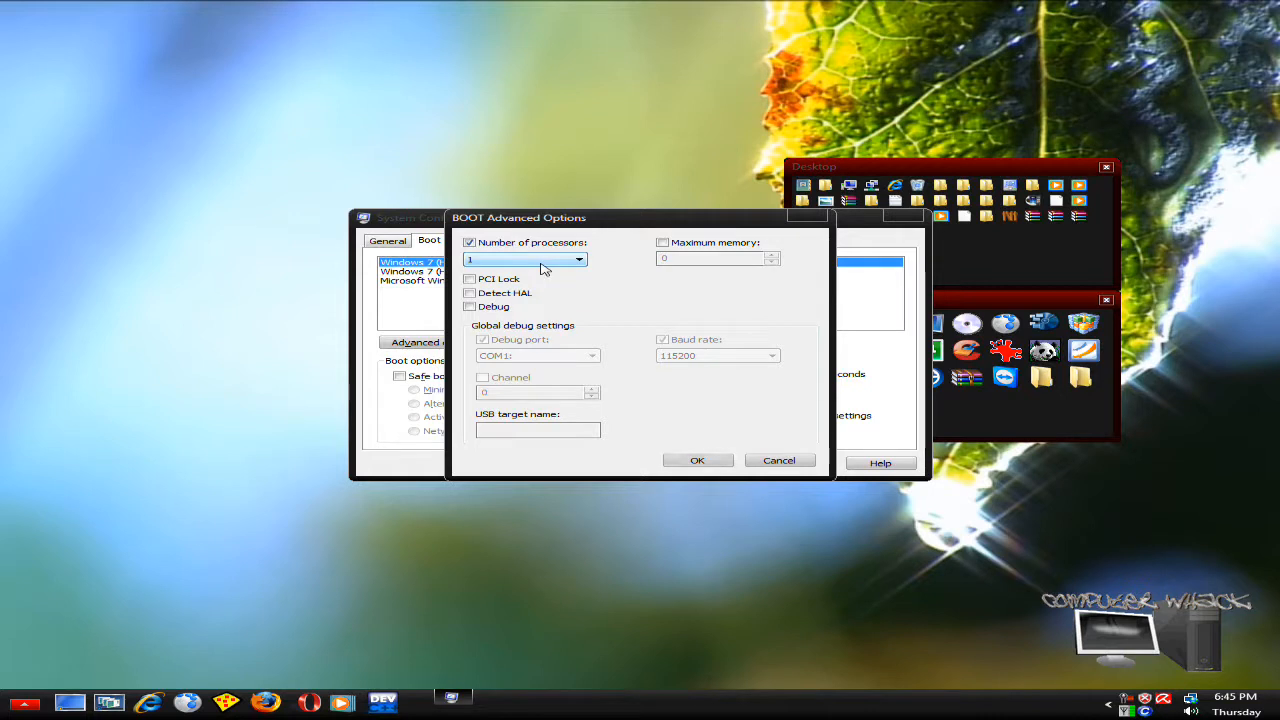
pyautogui.moveTo(576, 276)
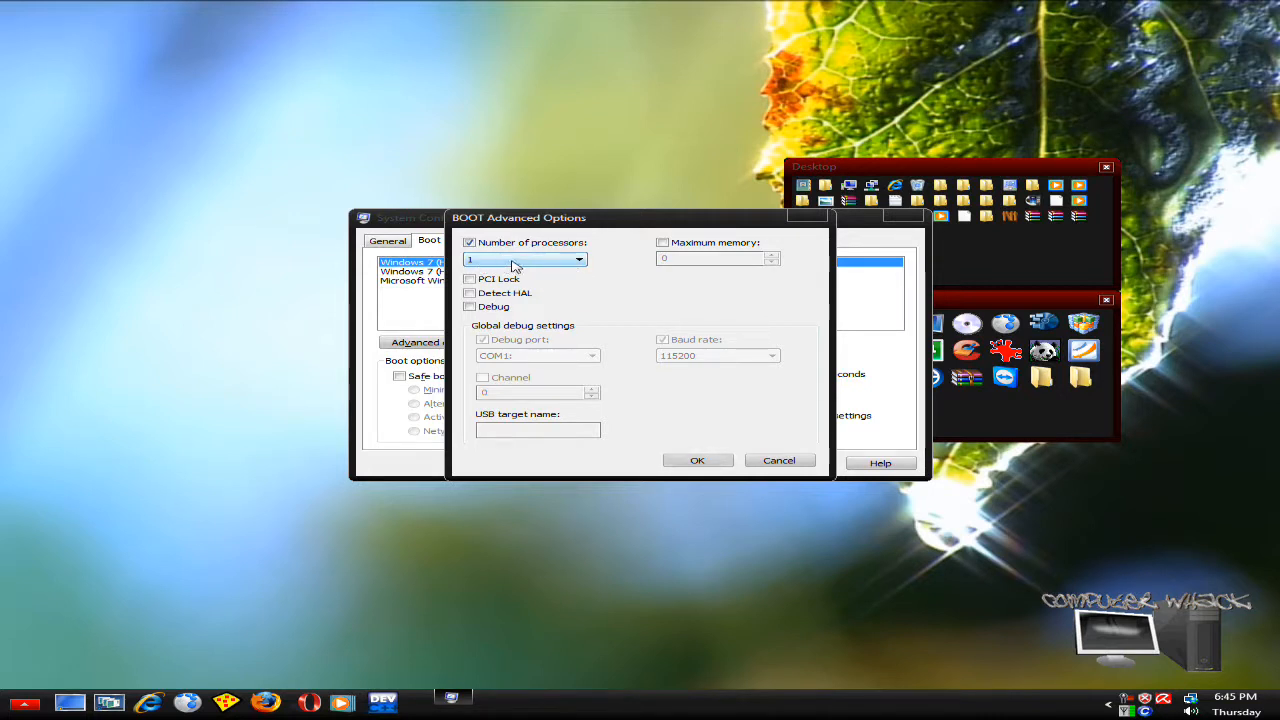
pyautogui.moveTo(570, 272)
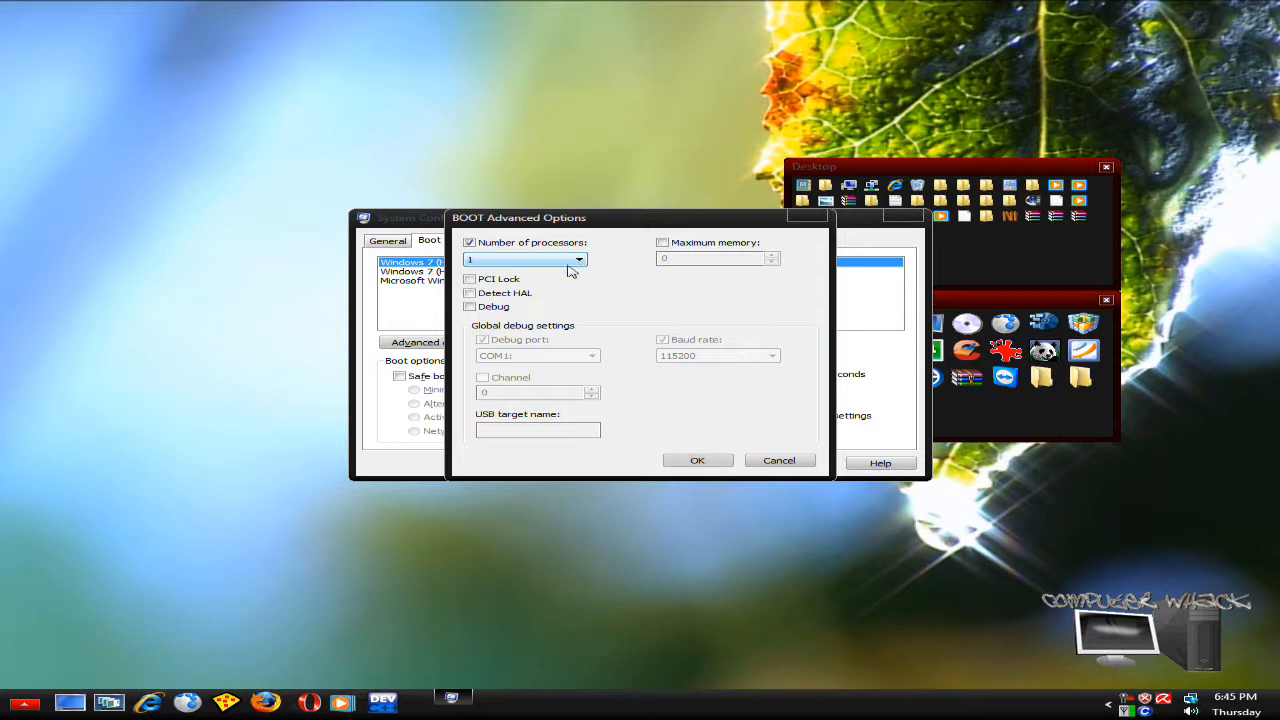
pyautogui.click(580, 260)
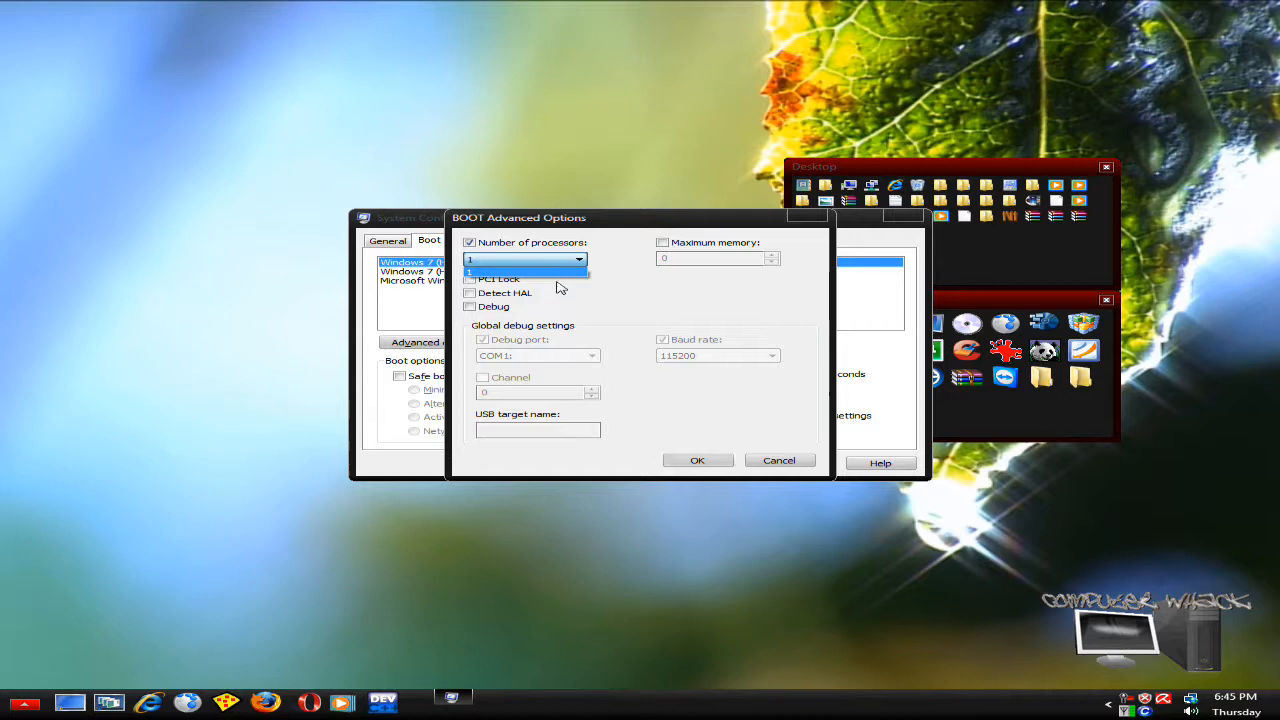
pyautogui.moveTo(560, 270)
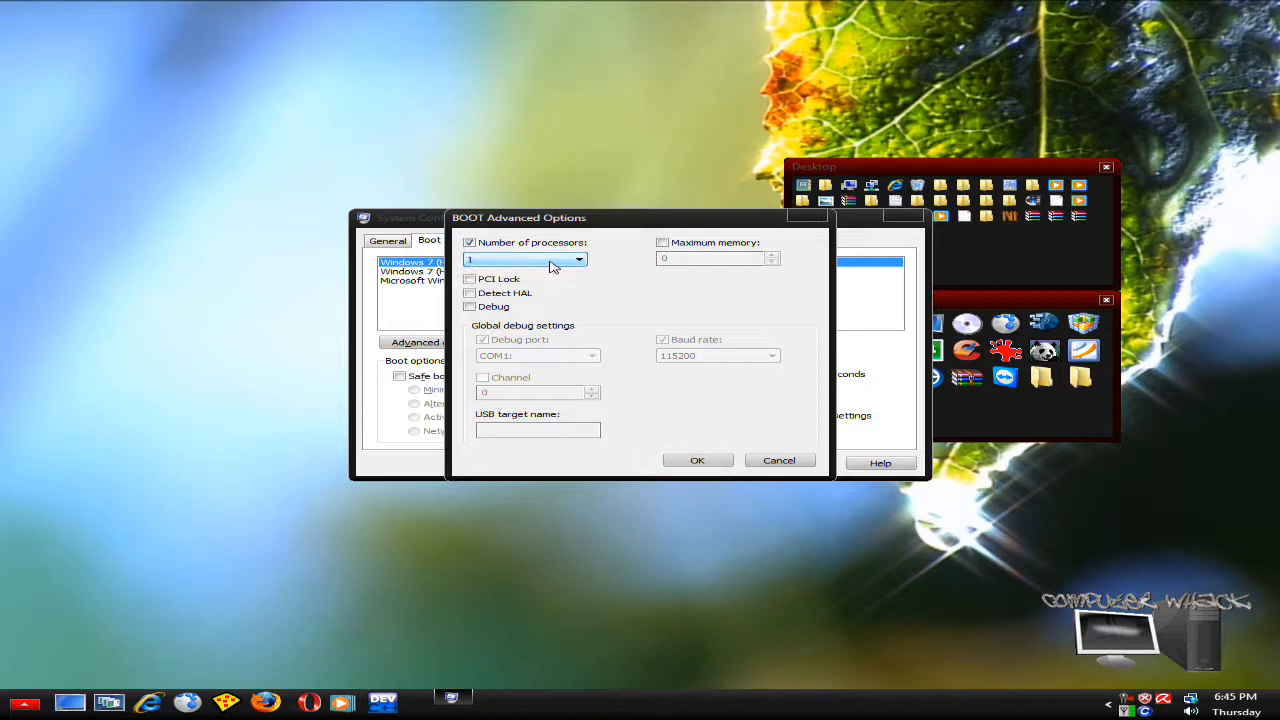
pyautogui.click(578, 260)
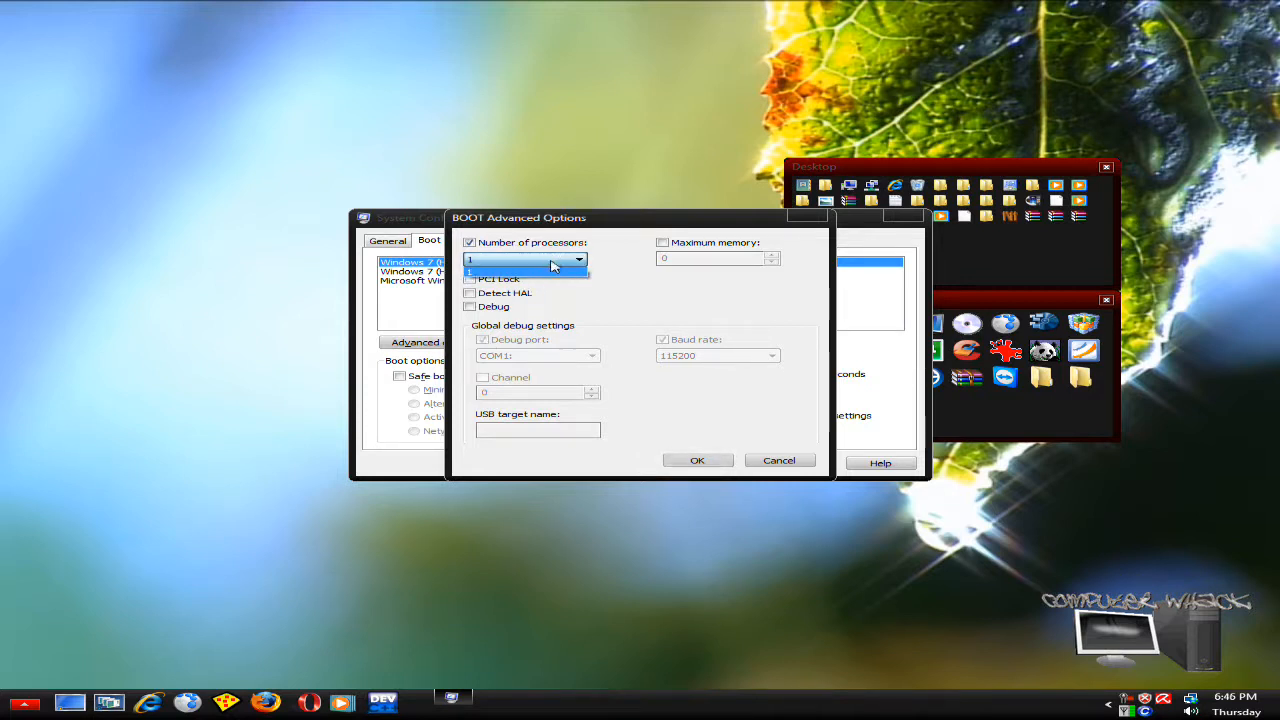
pyautogui.moveTo(544, 270)
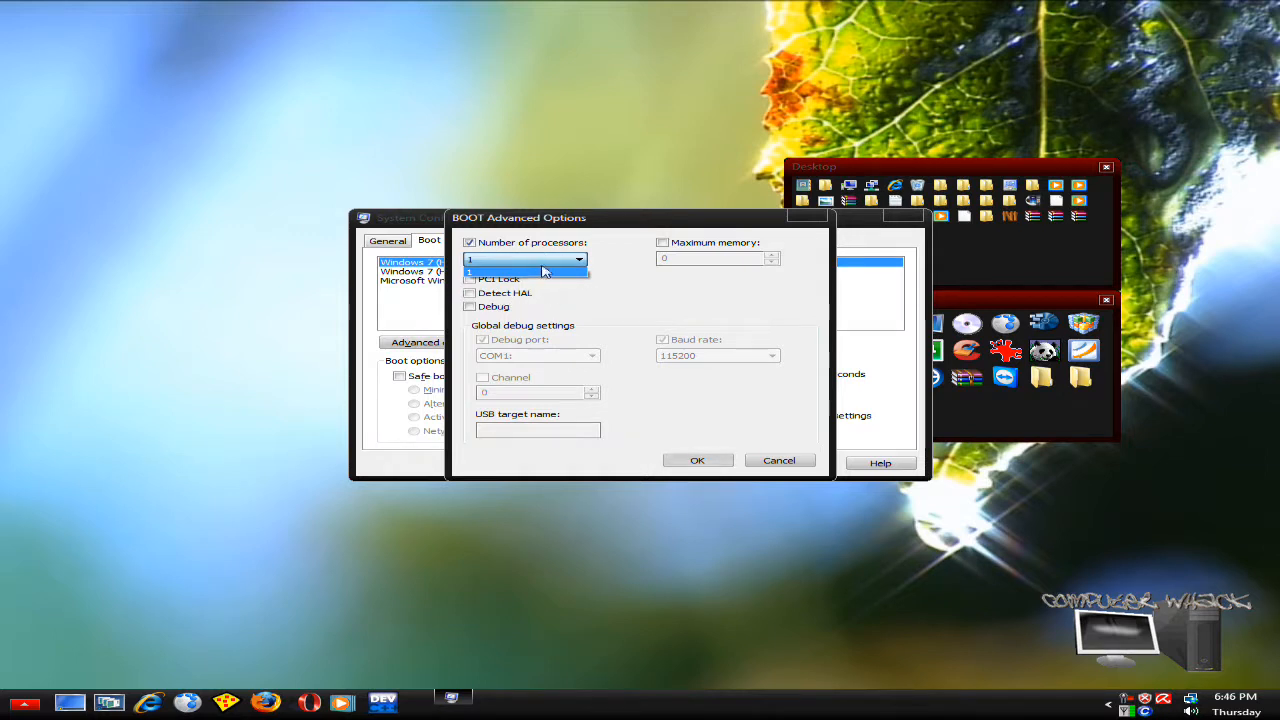
pyautogui.moveTo(560, 296)
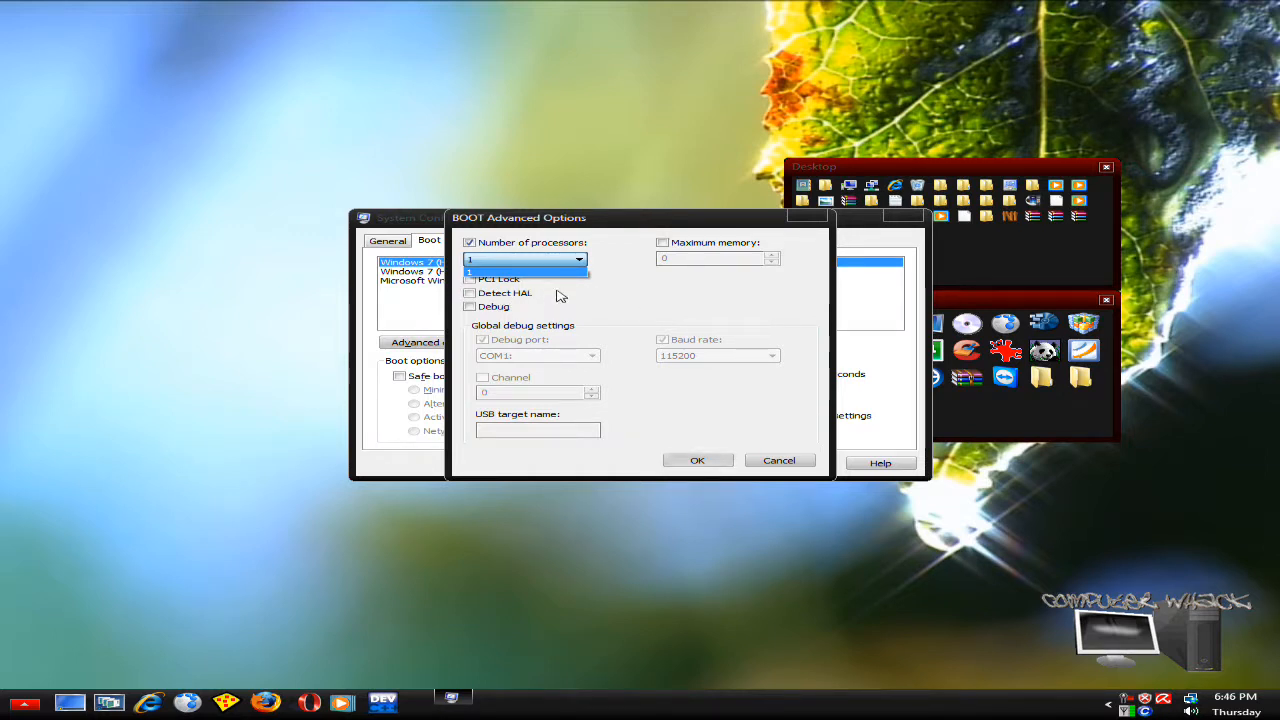
pyautogui.click(780, 460)
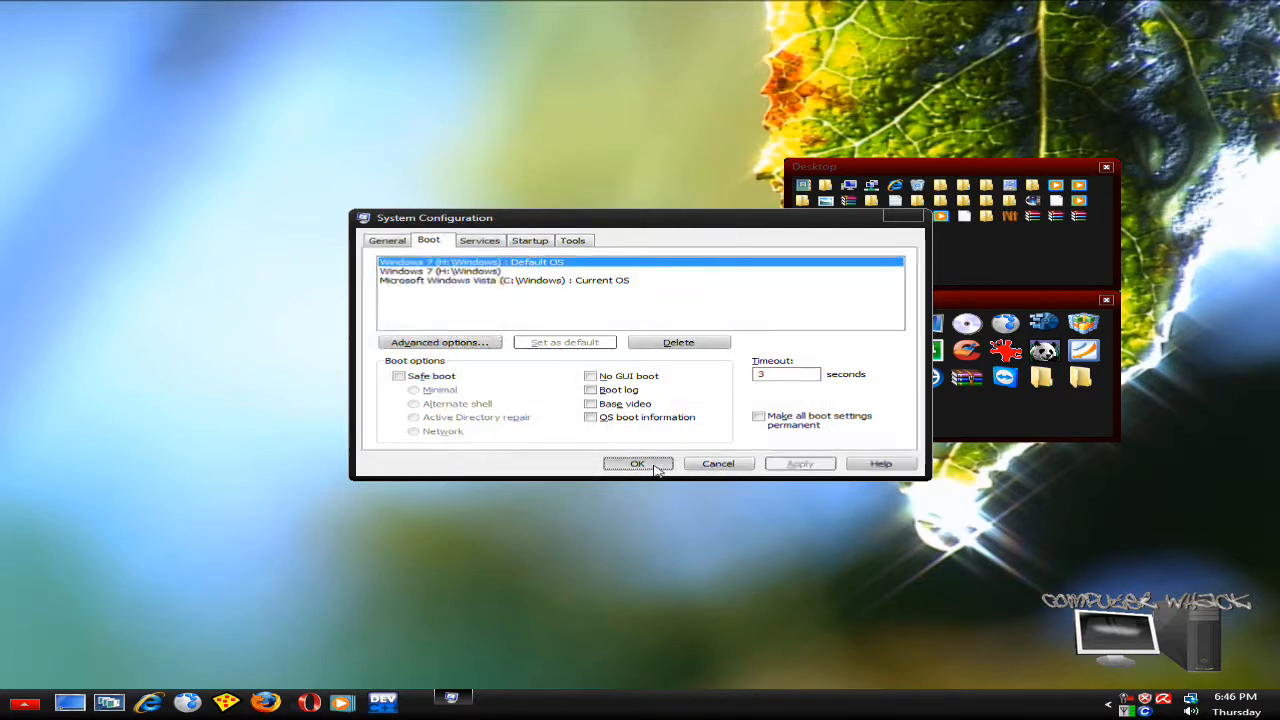
# Apply the boot configuration changes and exit without restarting the computer.
pyautogui.click(638, 464)
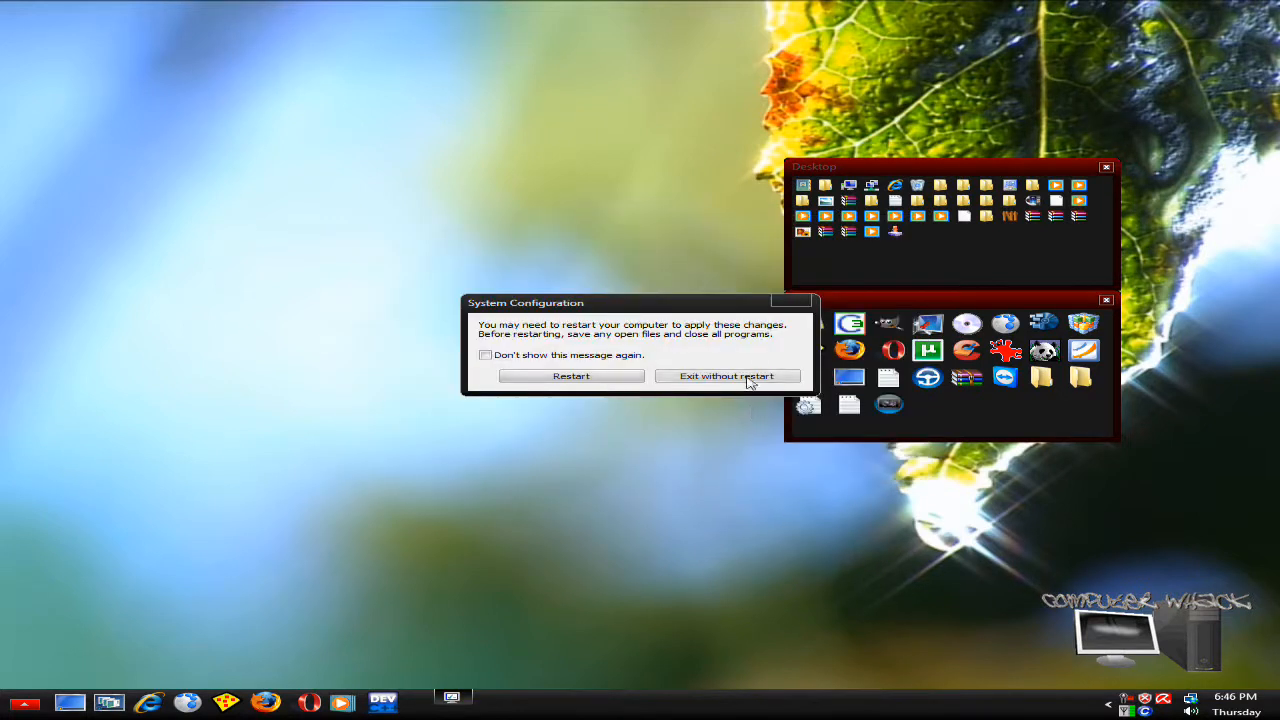
pyautogui.click(728, 376)
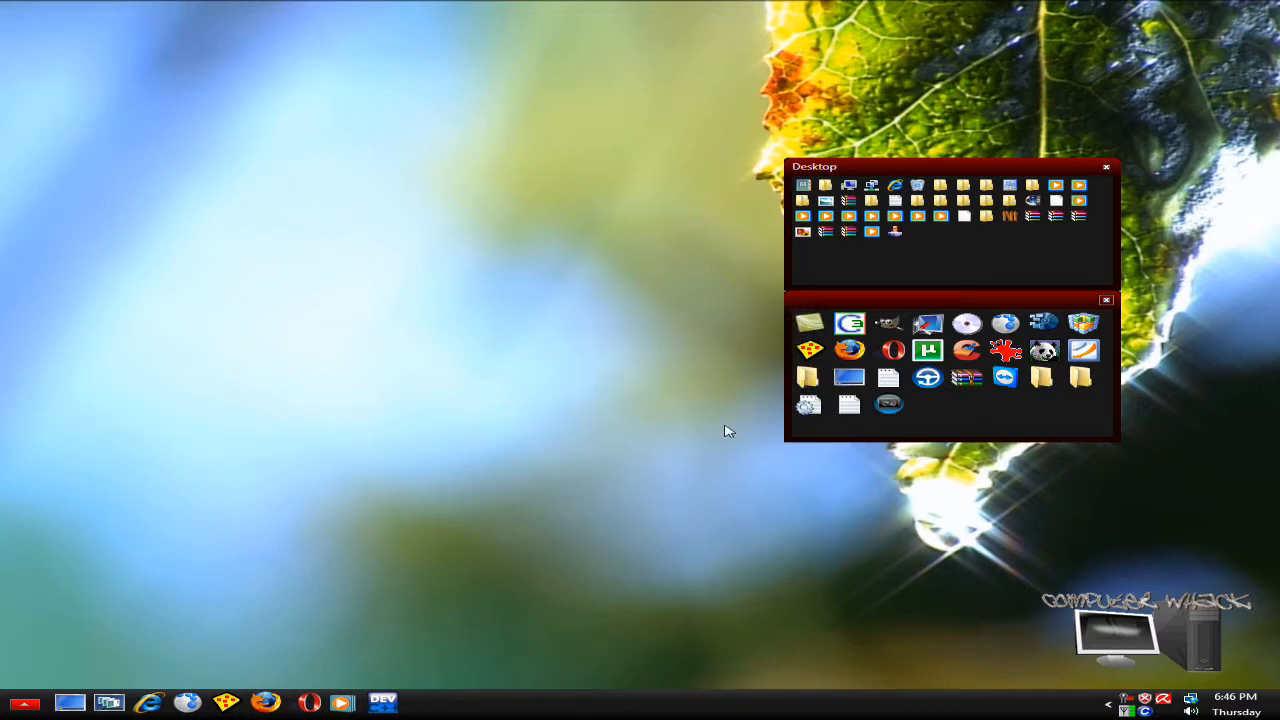
pyautogui.moveTo(132, 640)
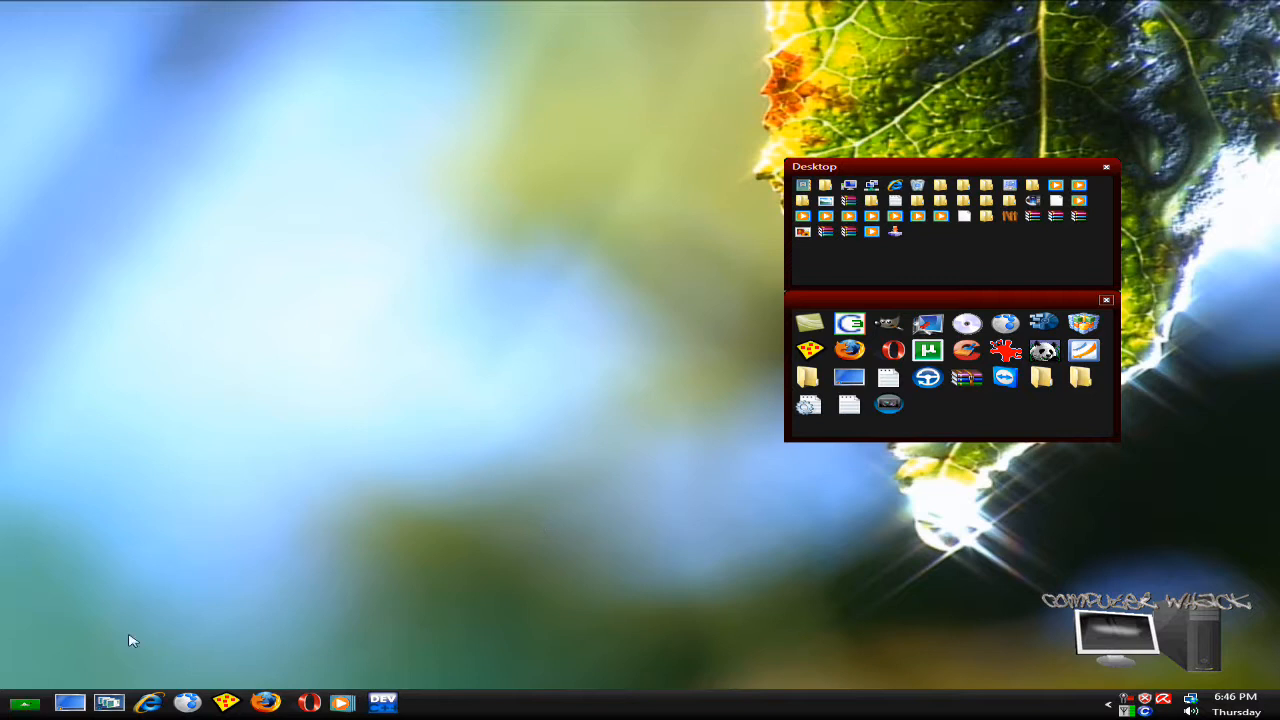
pyautogui.moveTo(304, 524)
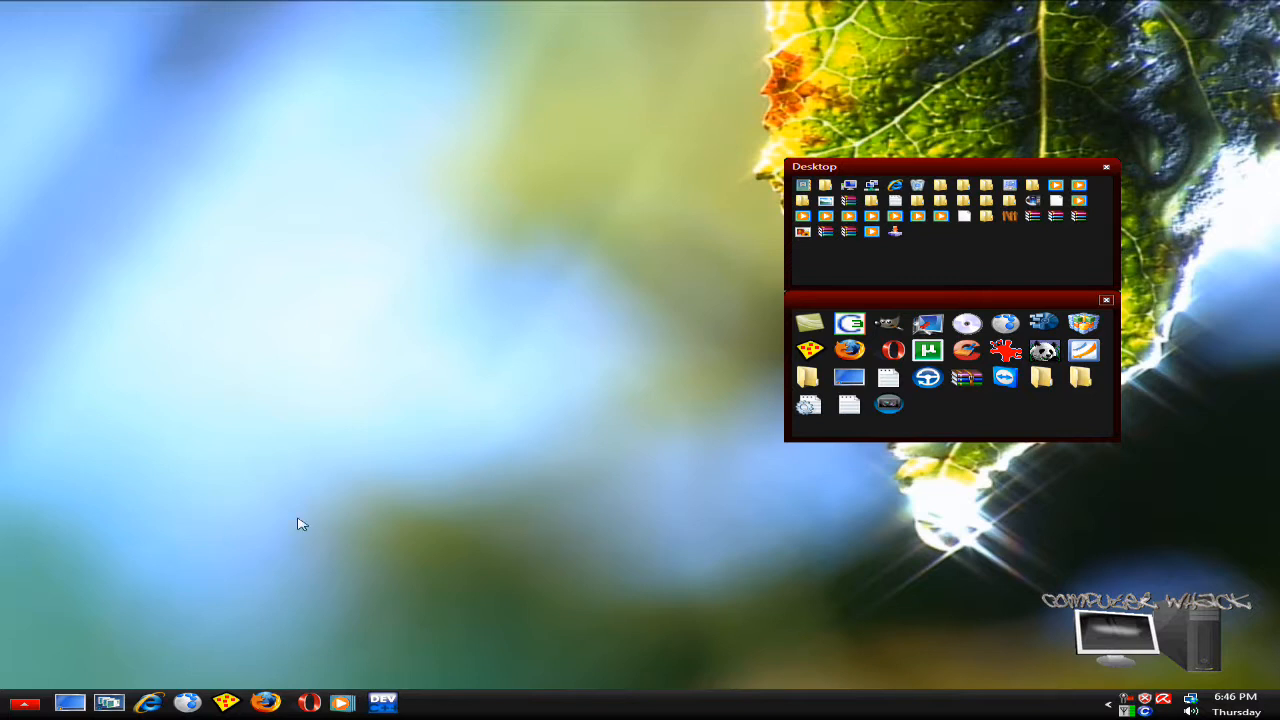
pyautogui.moveTo(652, 588)
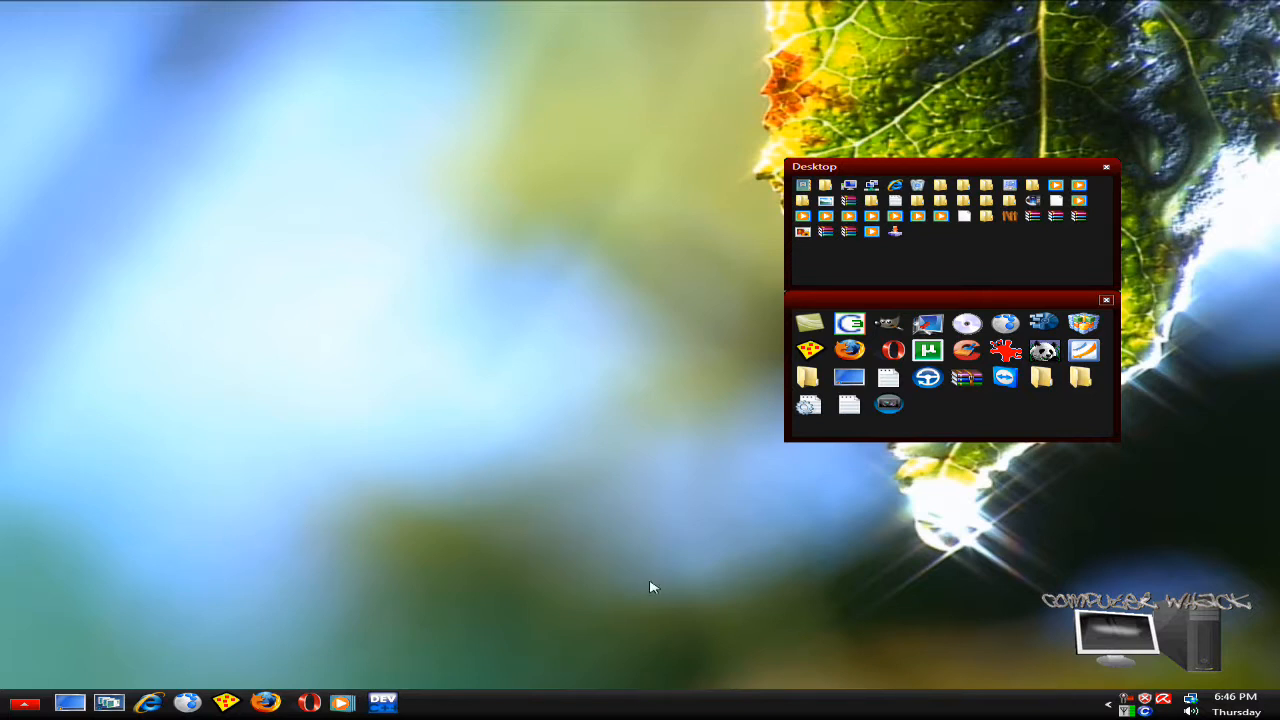
pyautogui.moveTo(324, 540)
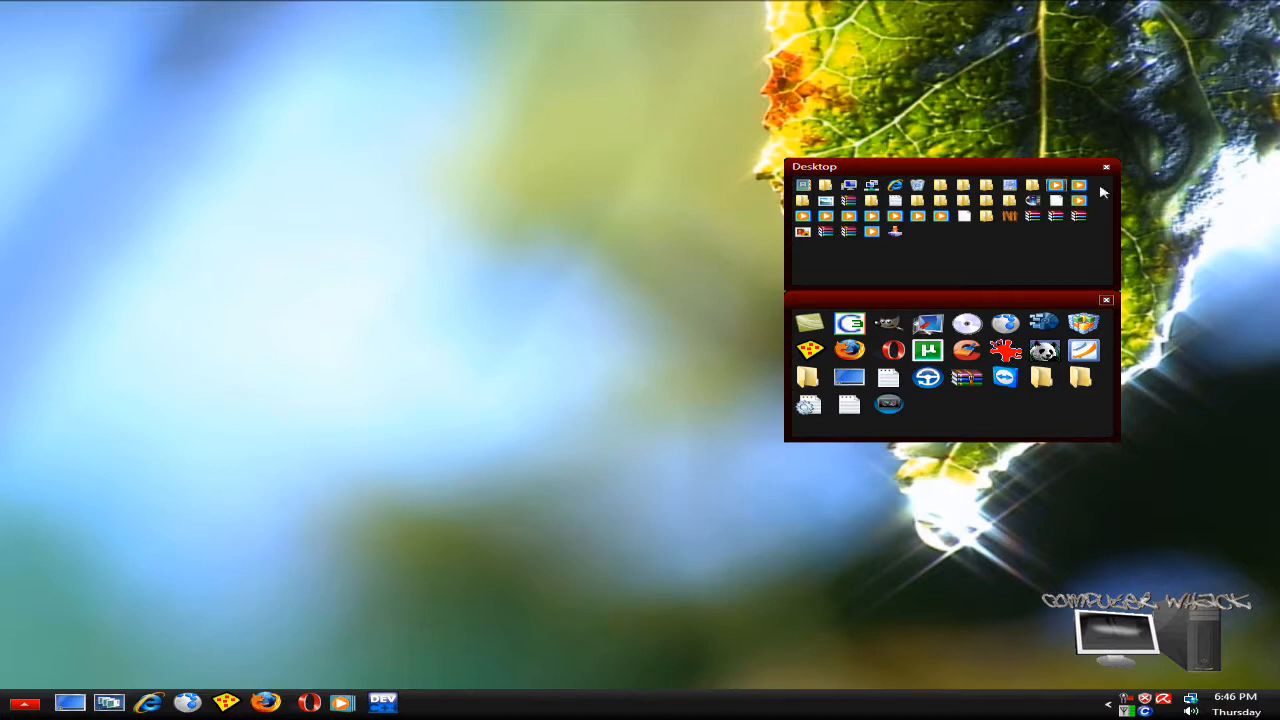
pyautogui.moveTo(580, 640)
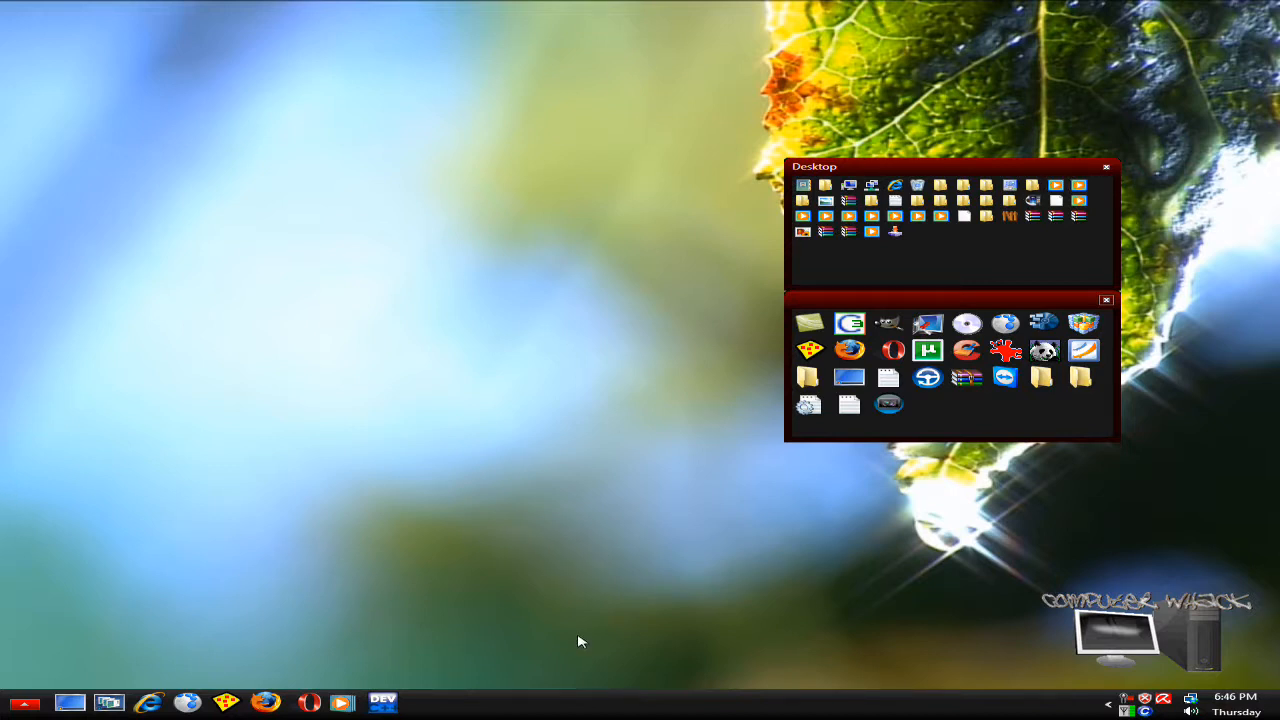